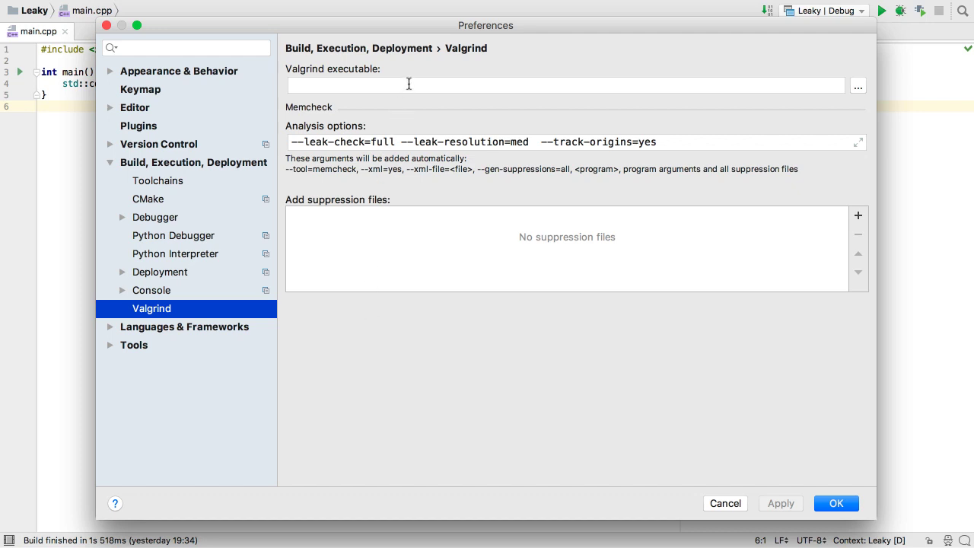
Set the Valgrind executable to /usr/local/bin/valgrind and confirm the preferences
{"action": "type", "text": "/usr/local/bin/valgrind"}
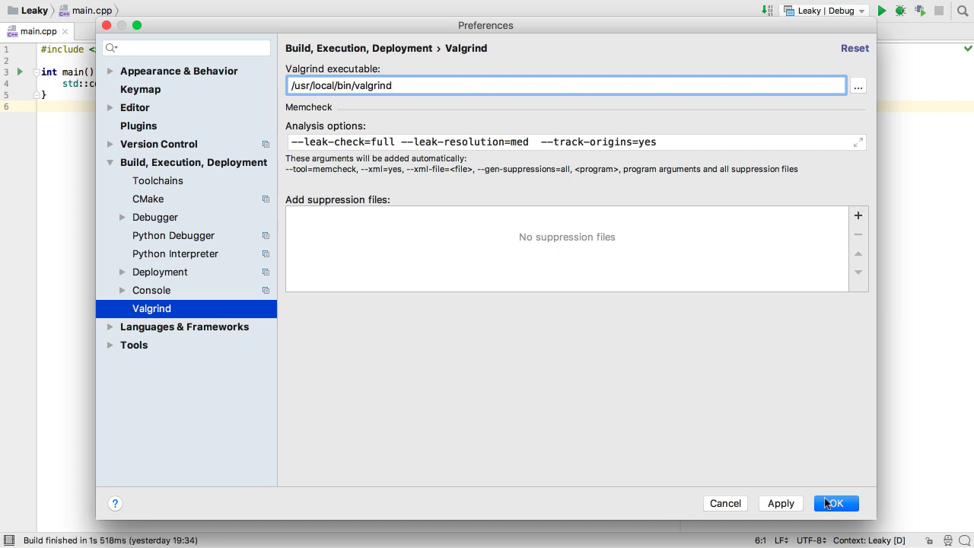
{"action": "left_click", "coordinate": [834, 502]}
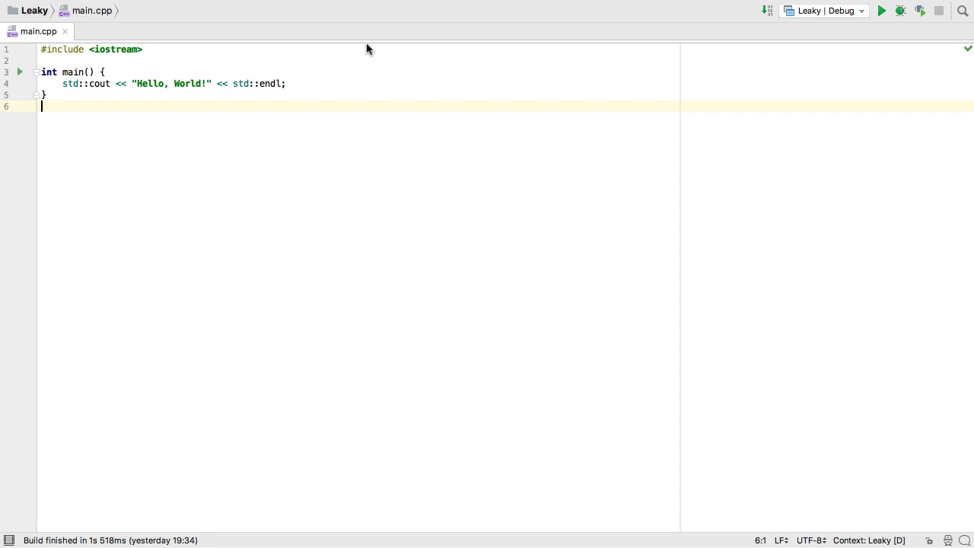
Run the Hello World program under Valgrind Memcheck and show the single possibly-lost leak warning
{"action": "left_click", "coordinate": [350, 10]}
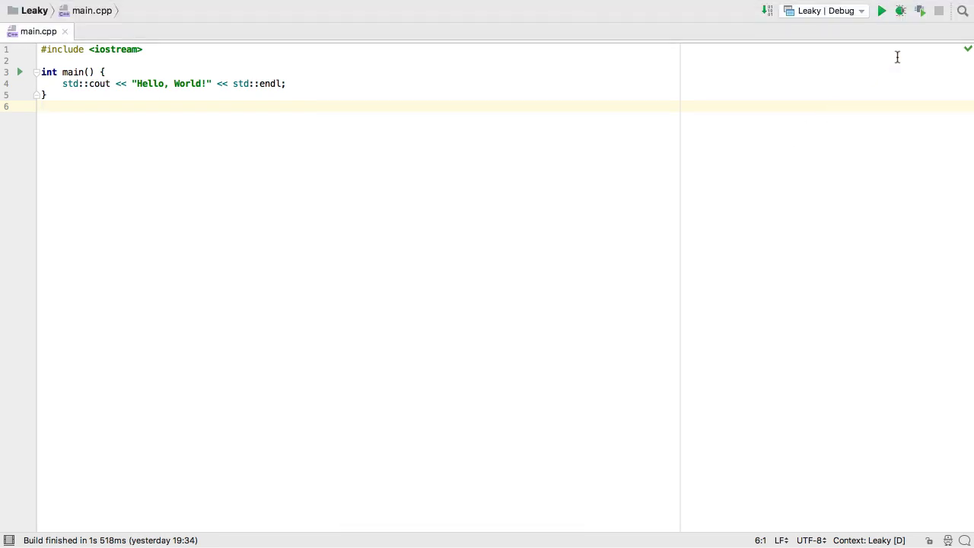
{"action": "left_click", "coordinate": [919, 10]}
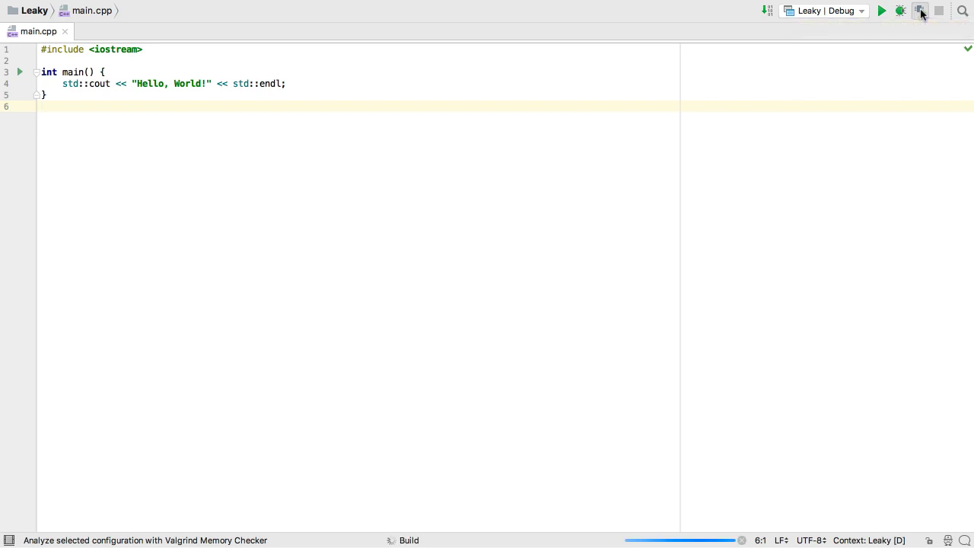
{"action": "left_click", "coordinate": [921, 10]}
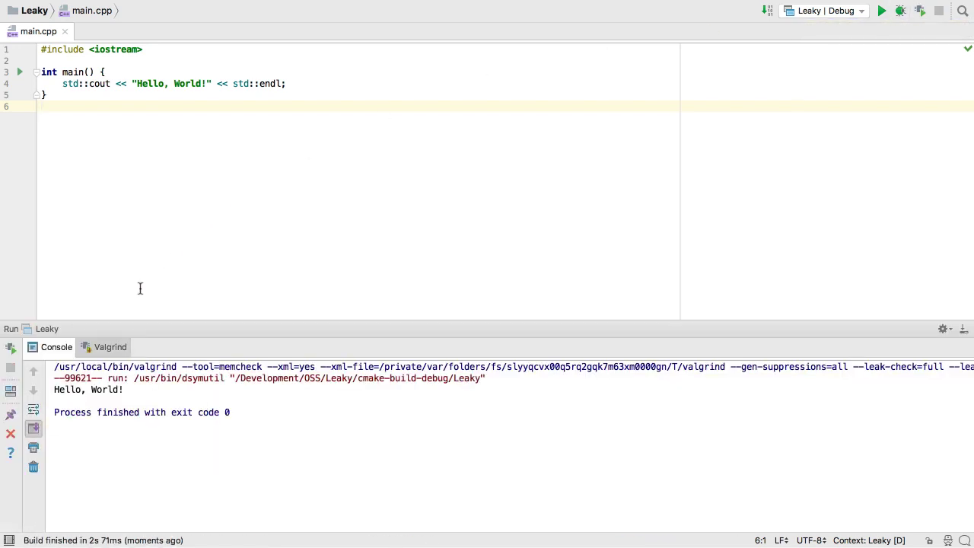
{"action": "left_click", "coordinate": [109, 346]}
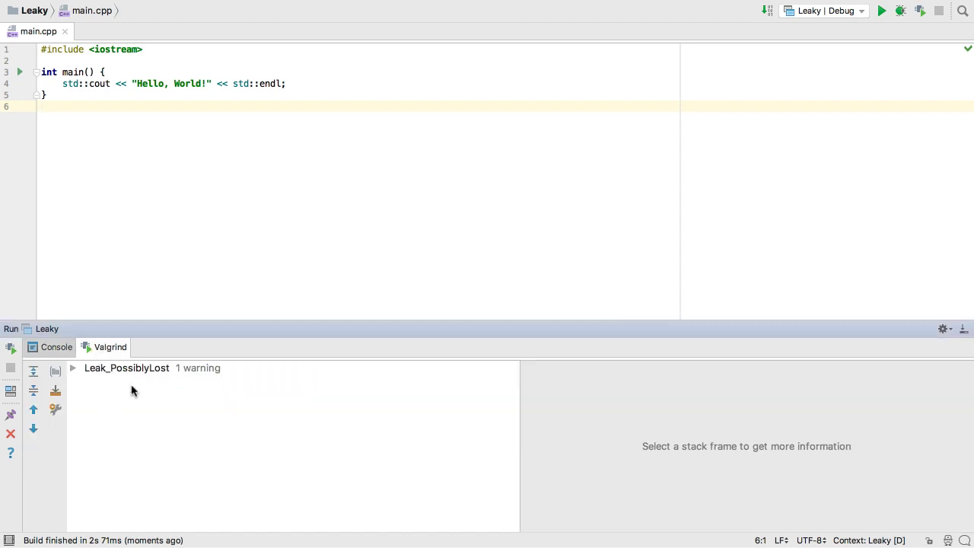
{"action": "mouse_move", "coordinate": [149, 384]}
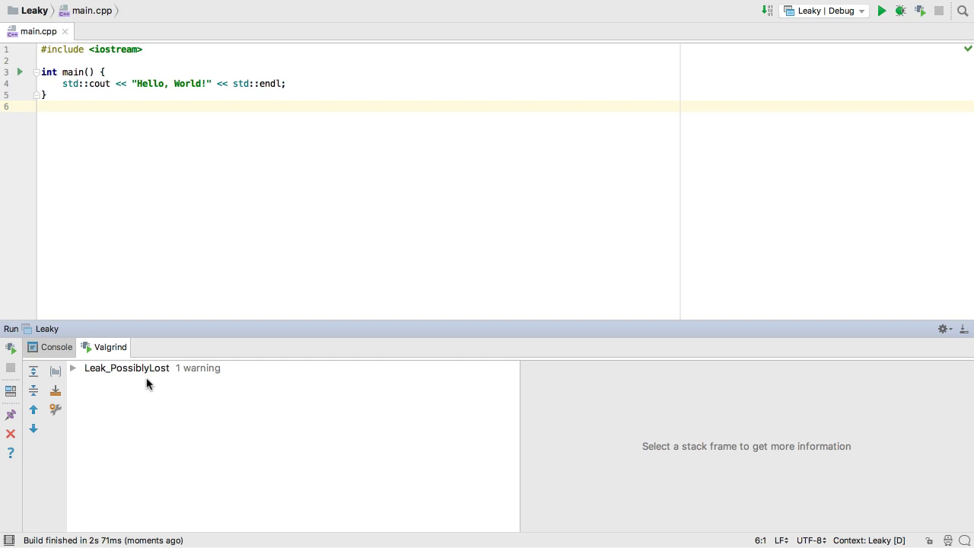
{"action": "mouse_move", "coordinate": [326, 91]}
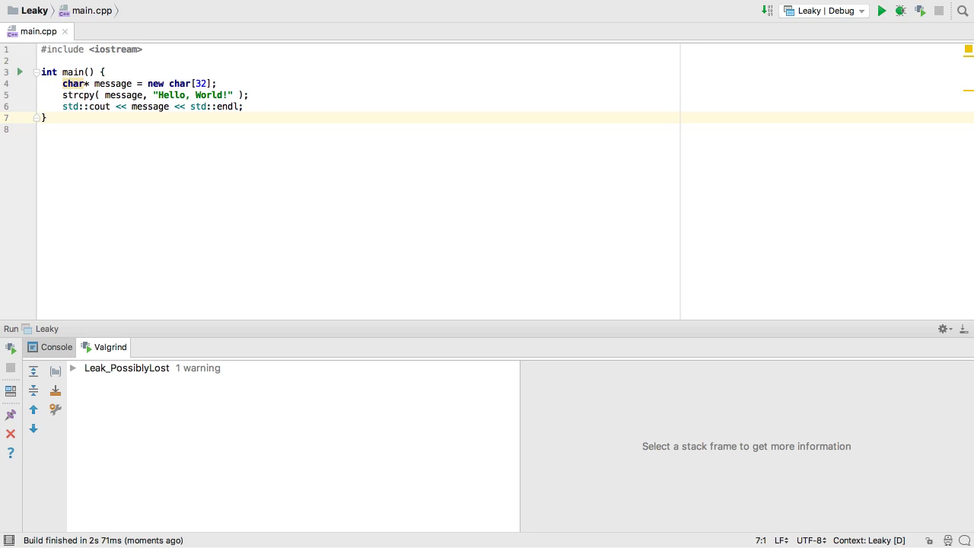
{"action": "mouse_move", "coordinate": [457, 170]}
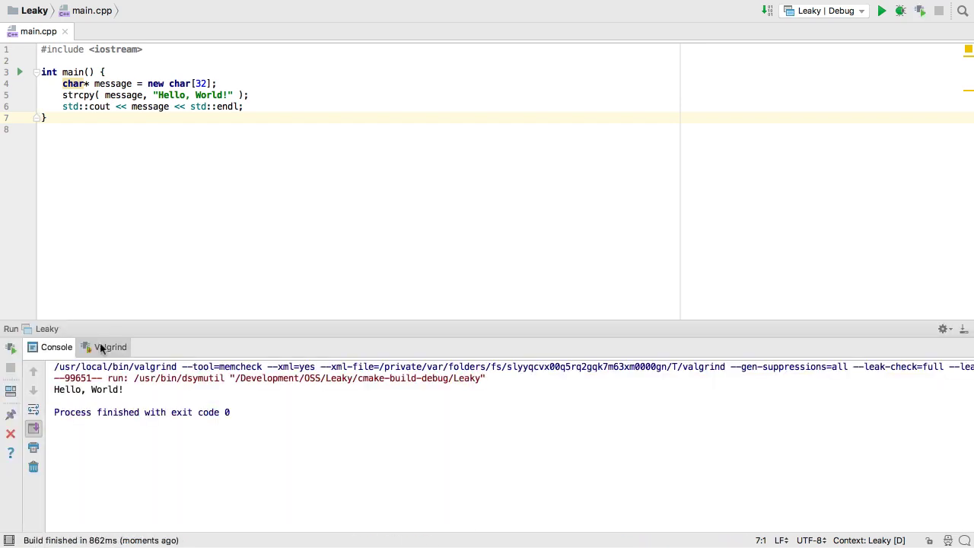
Show the three new Valgrind warnings, including the definite leak, for the heap-allocated buffer
{"action": "left_click", "coordinate": [109, 347]}
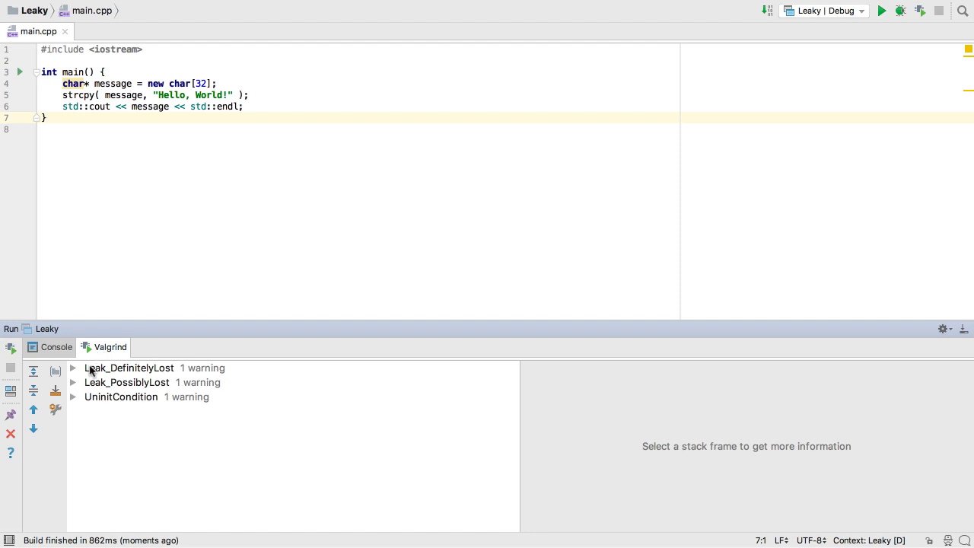
{"action": "left_click", "coordinate": [73, 367]}
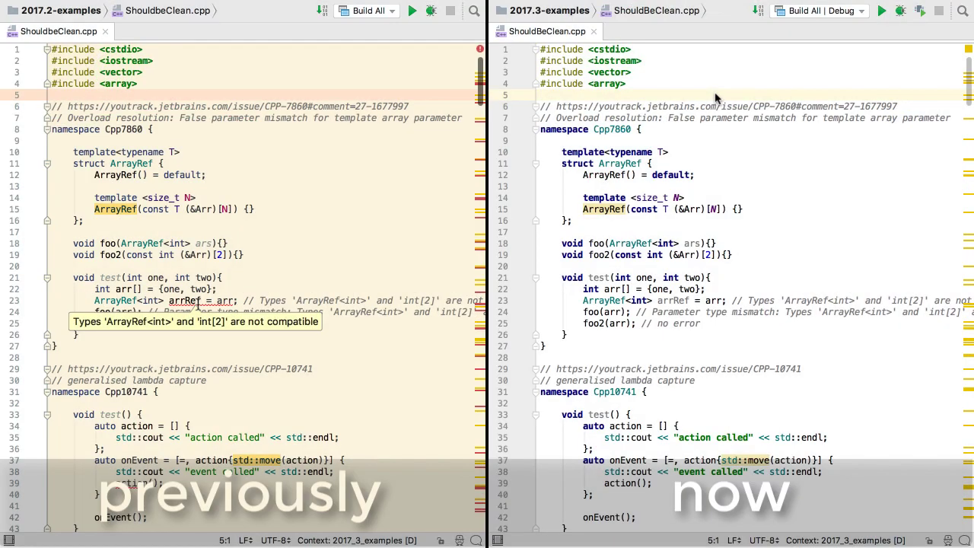
Scroll through ShouldBeClean.cpp and ShouldBeError.cpp in the 2017.2-versus-2017.3 comparison
{"action": "scroll", "scroll_direction": "down", "scroll_amount": 3}
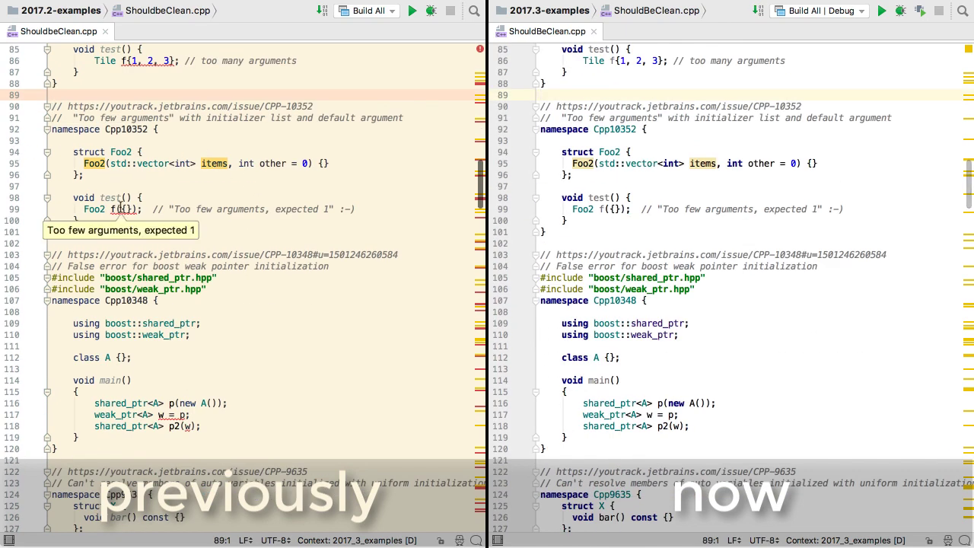
{"action": "scroll", "scroll_direction": "down", "scroll_amount": 3}
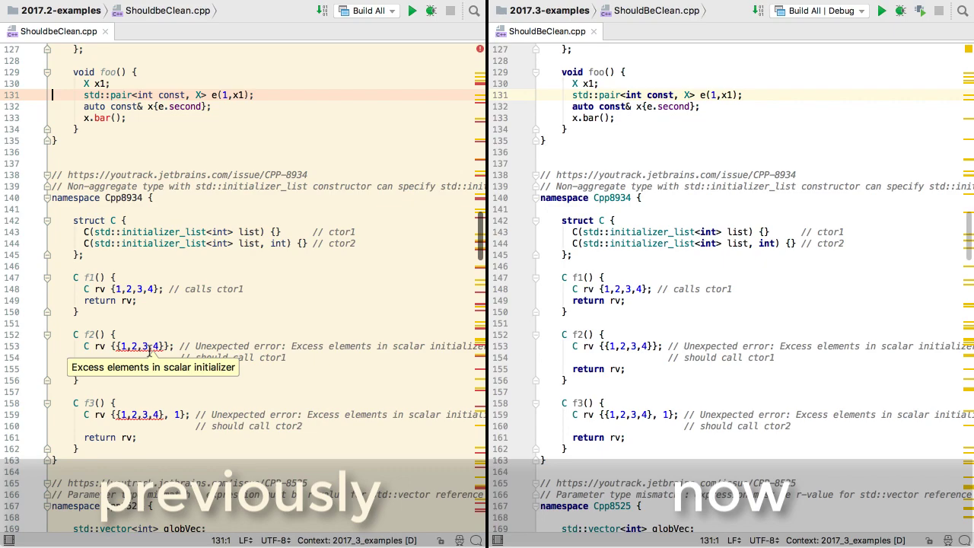
{"action": "scroll", "scroll_direction": "down", "scroll_amount": 3}
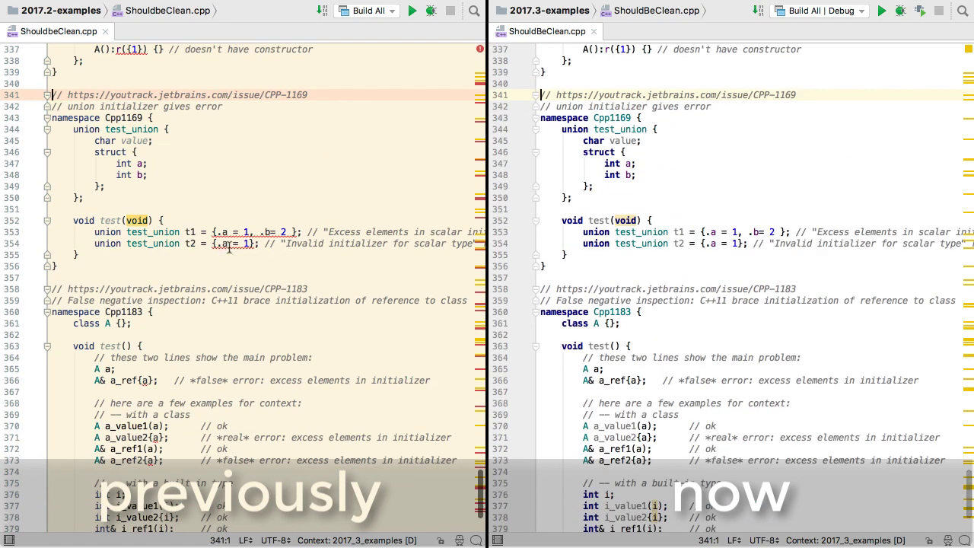
{"action": "scroll", "scroll_direction": "down", "scroll_amount": 3}
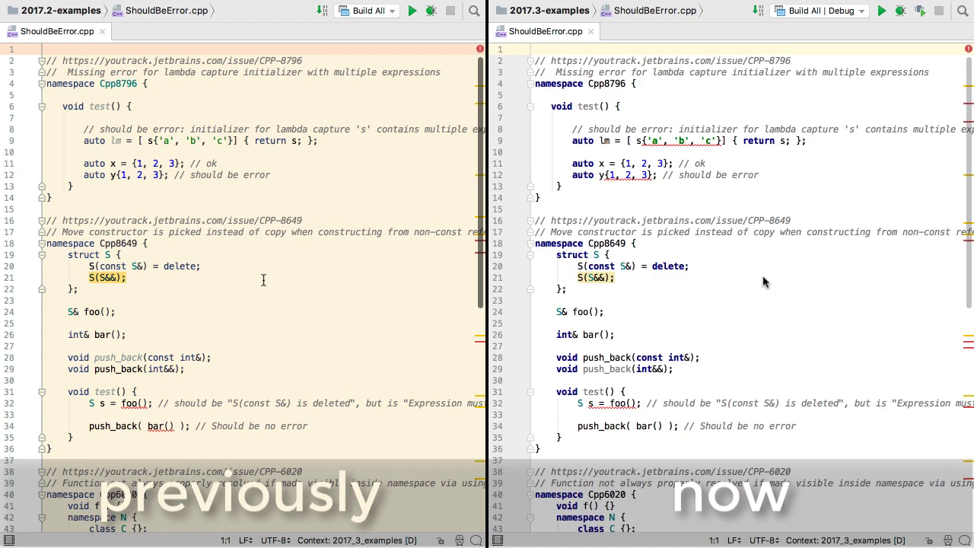
{"action": "scroll", "scroll_direction": "down", "scroll_amount": 3}
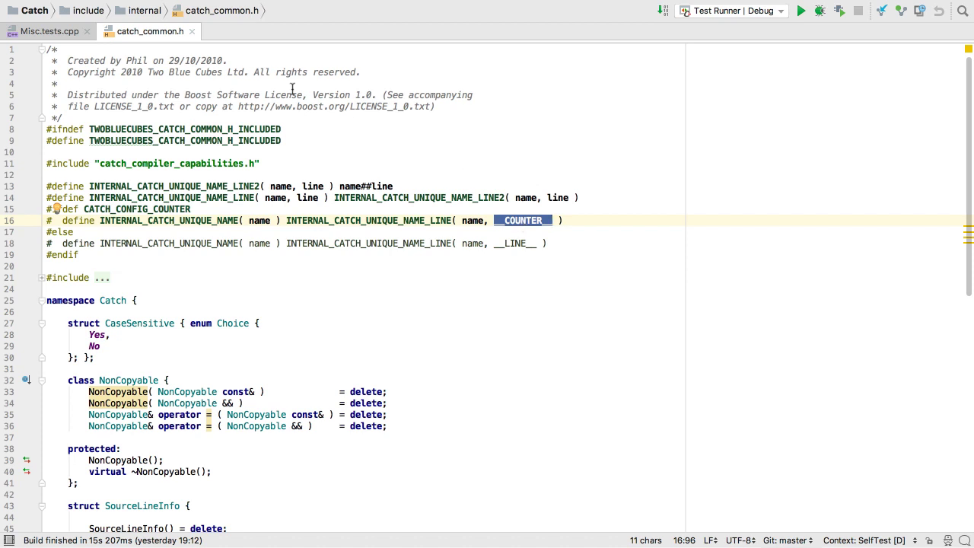
Open the SomeAreMoreEqualThanOthers project to view the isEqual example and its 1/0 output
{"action": "left_click", "coordinate": [49, 30]}
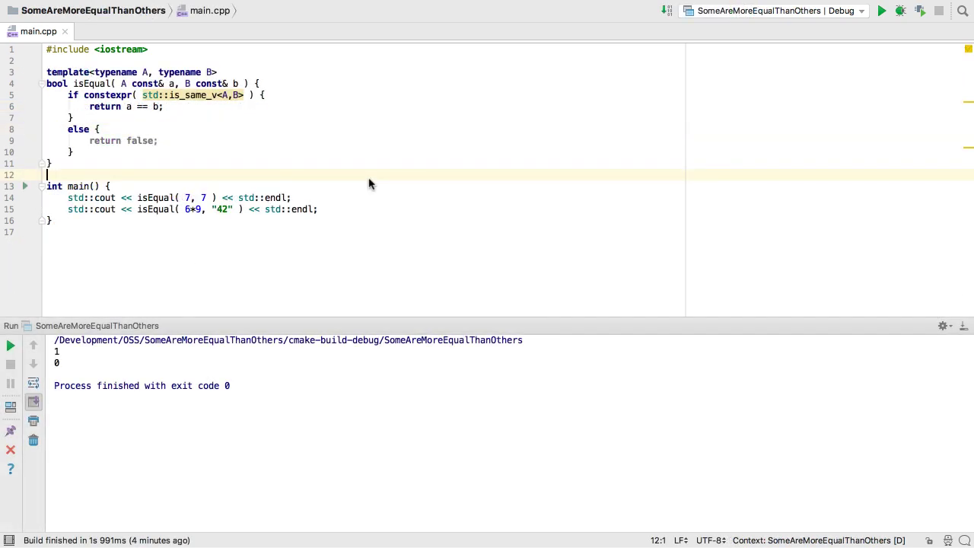
{"action": "mouse_move", "coordinate": [85, 110]}
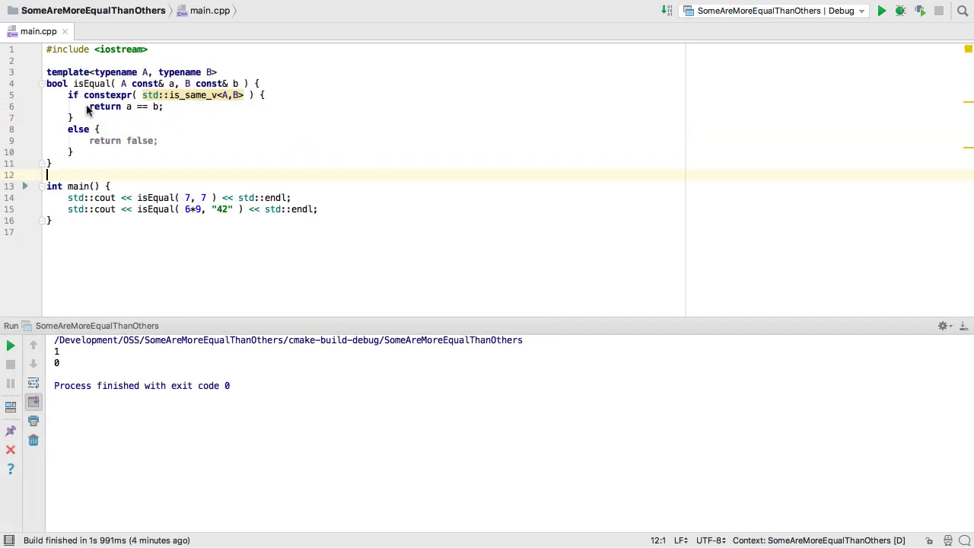
{"action": "mouse_move", "coordinate": [231, 113]}
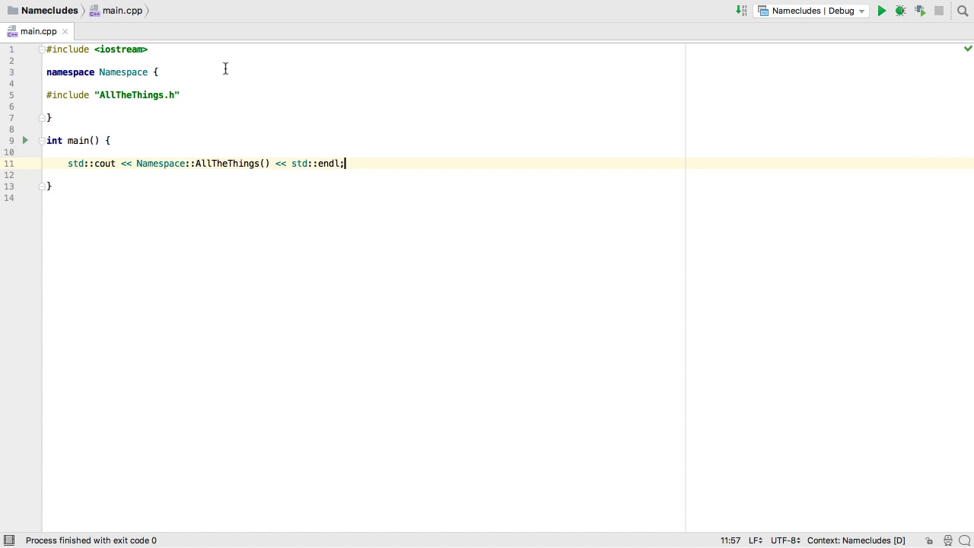
Open the FuncyColours project and bring up its C/C++ colour scheme preferences
{"action": "double_click", "coordinate": [123, 72]}
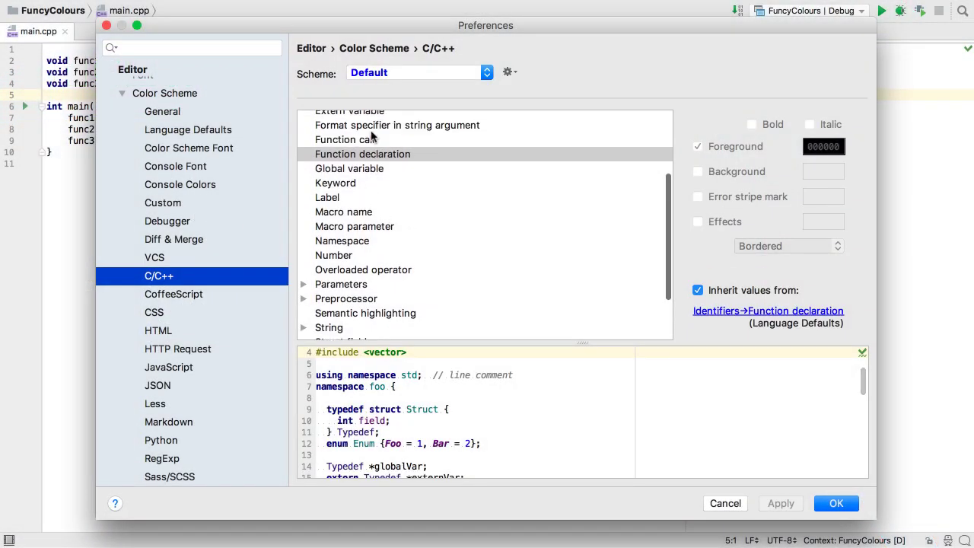
Review the Function call and Function declaration colour entries, then close the preferences
{"action": "left_click", "coordinate": [345, 140]}
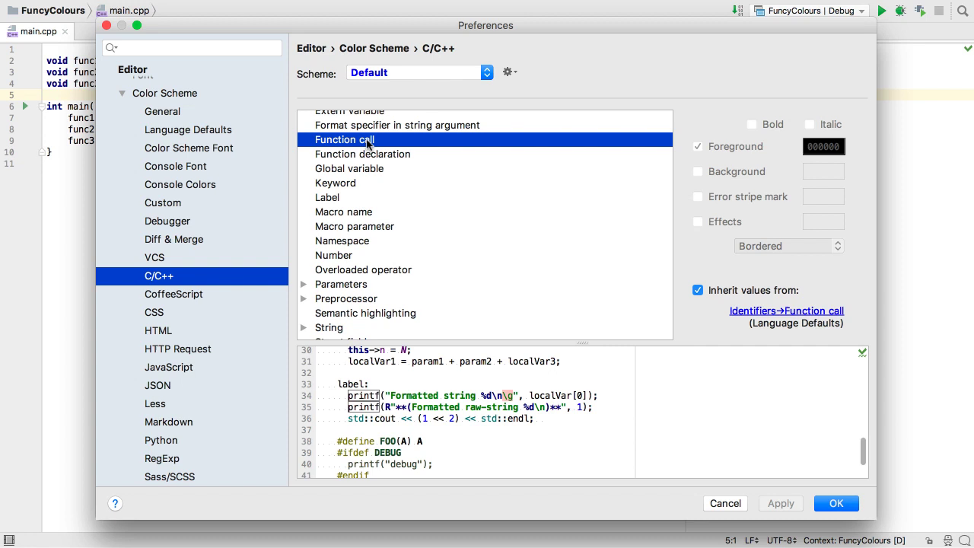
{"action": "left_click", "coordinate": [362, 153]}
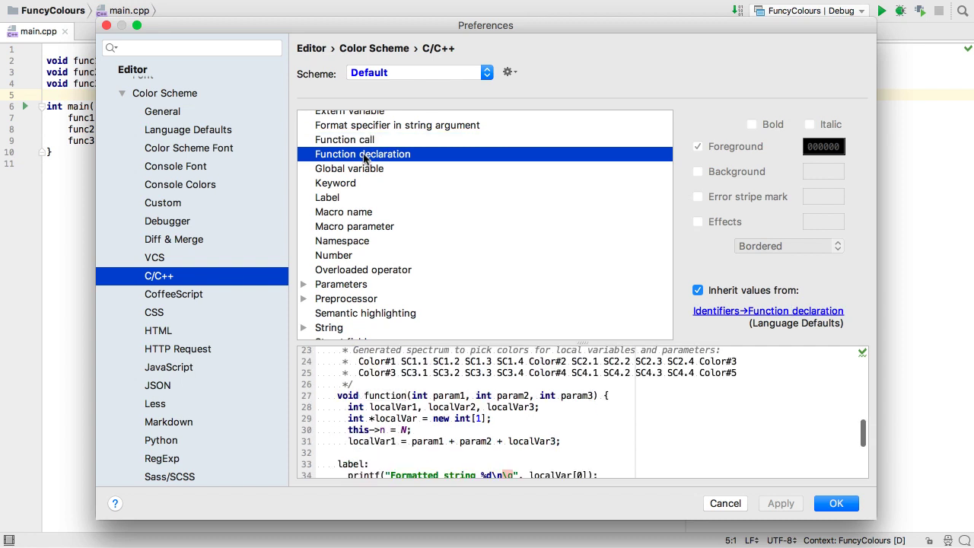
{"action": "left_click", "coordinate": [697, 289]}
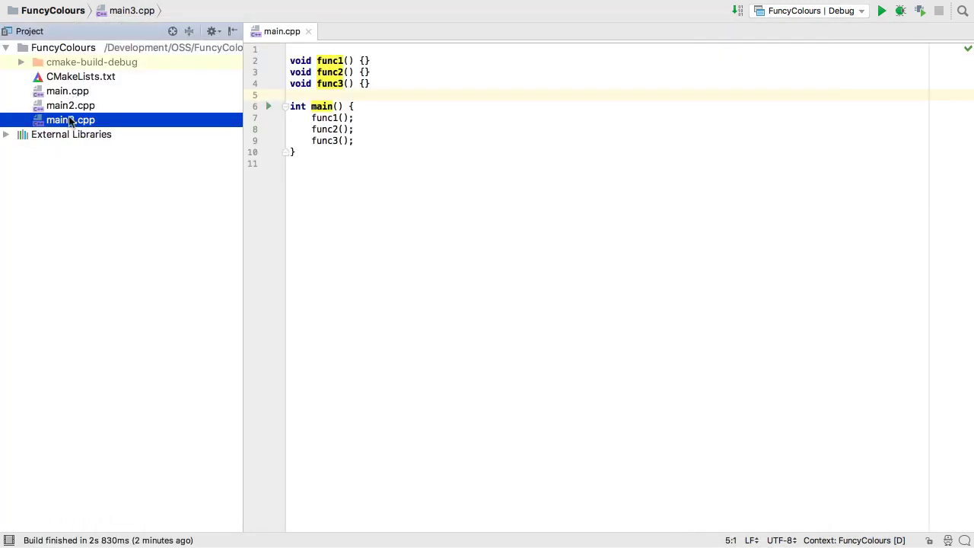
Open main3.cpp and run Main3 from the gutter run icon's popup
{"action": "double_click", "coordinate": [70, 119]}
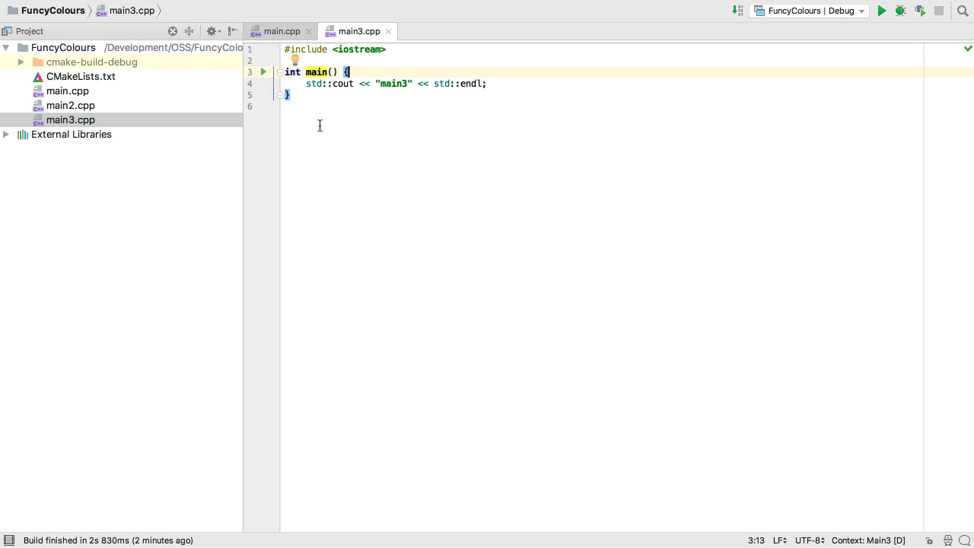
{"action": "left_click", "coordinate": [263, 72]}
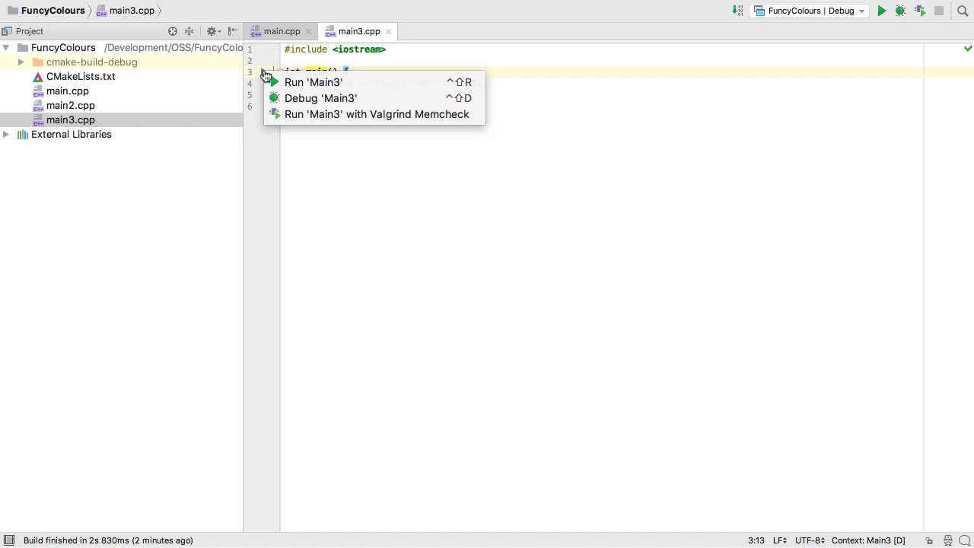
{"action": "left_click", "coordinate": [313, 82]}
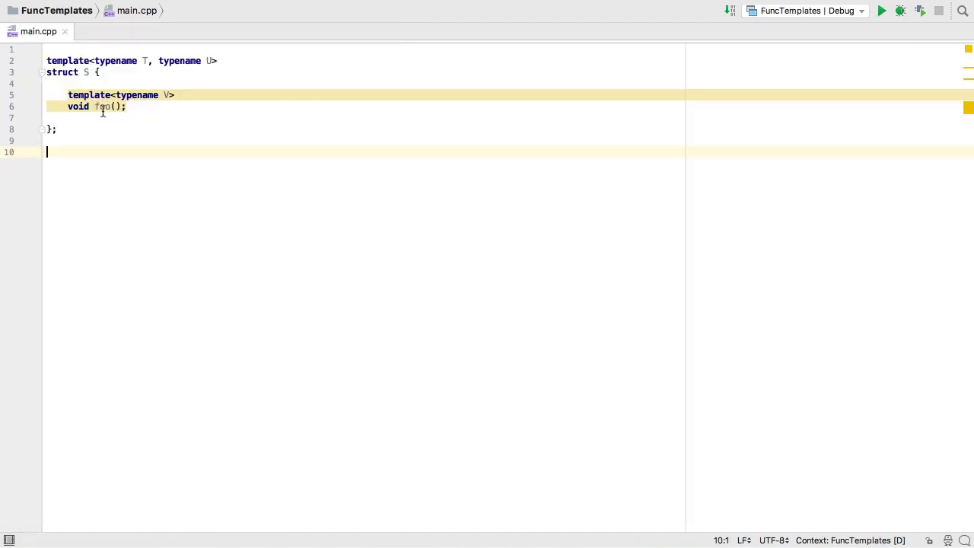
Apply a fix for the unimplemented foo, then invert the 'if' condition in Elself's main
{"action": "left_click", "coordinate": [102, 106]}
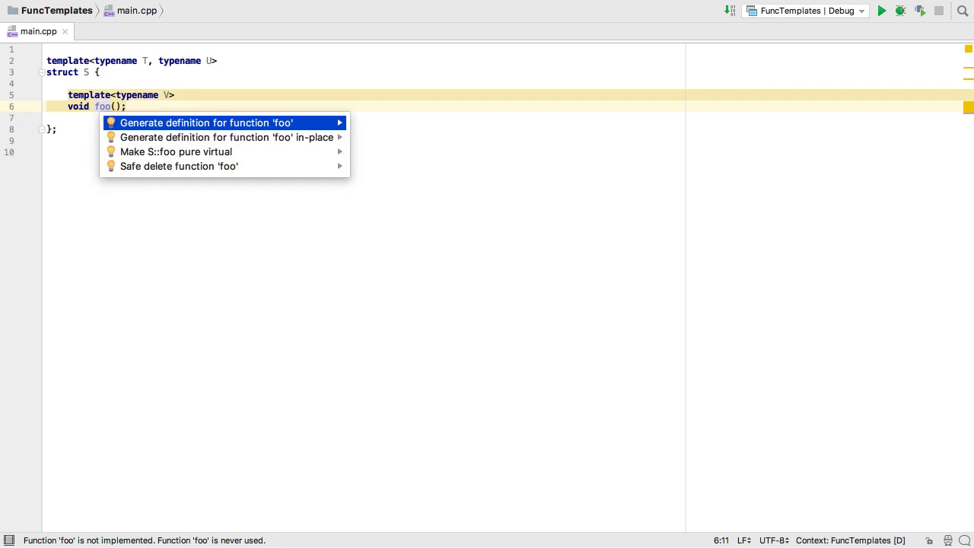
{"action": "left_click", "coordinate": [204, 121]}
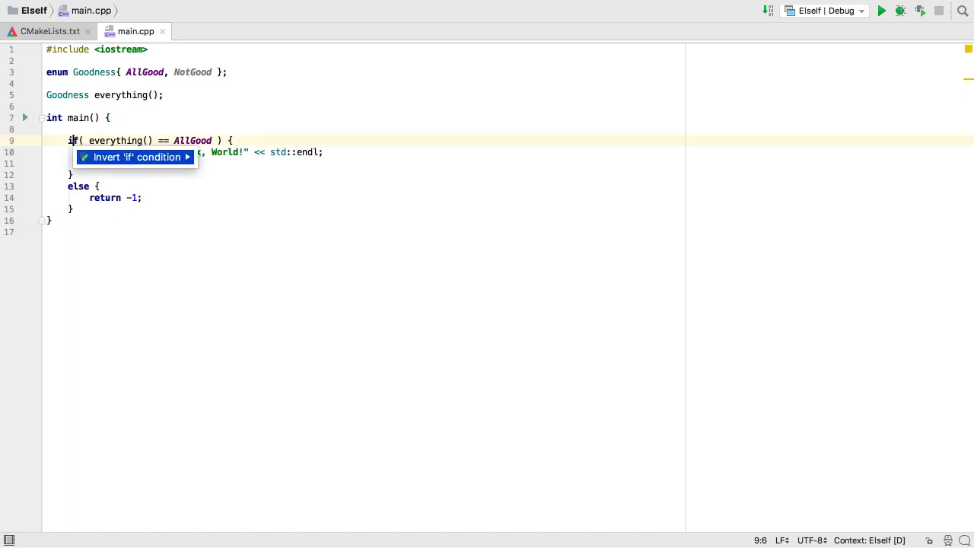
{"action": "left_click", "coordinate": [134, 157]}
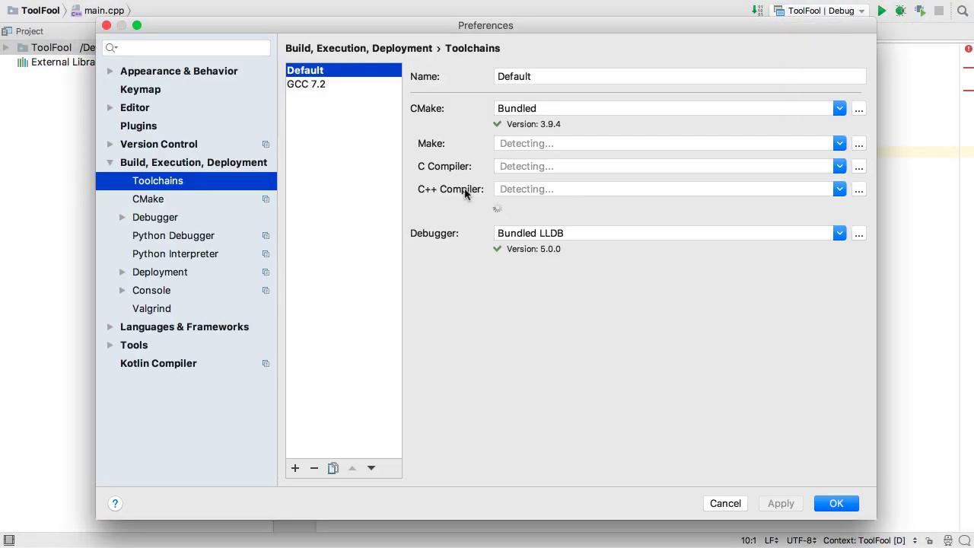
Review GCC 7.2, add a Debug-GCC 7.2 CMake profile on that toolchain and save
{"action": "left_click", "coordinate": [306, 84]}
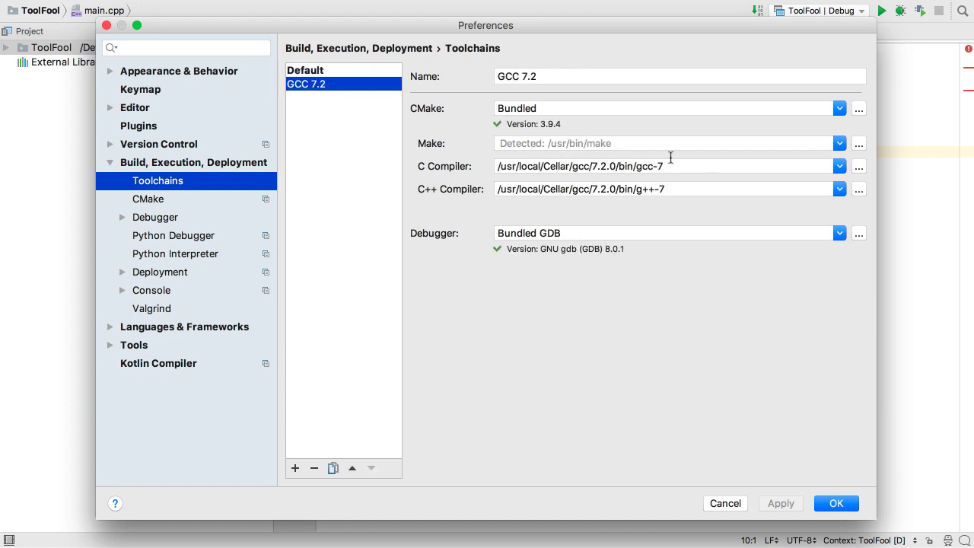
{"action": "mouse_move", "coordinate": [307, 166]}
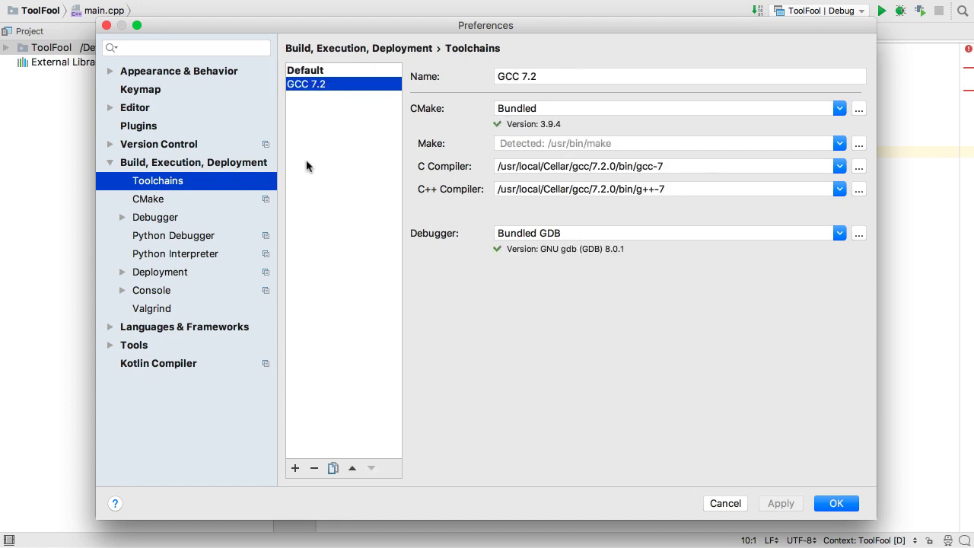
{"action": "left_click", "coordinate": [149, 198]}
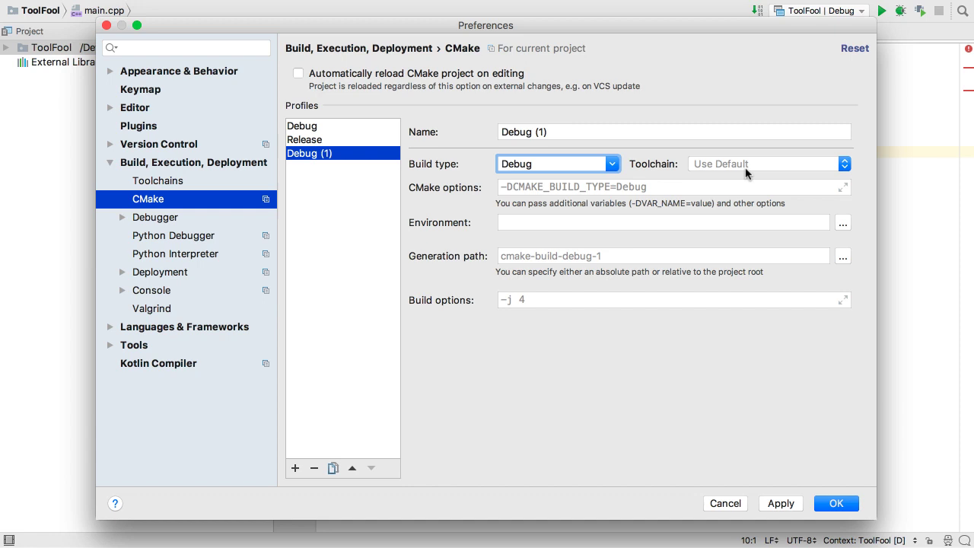
{"action": "left_click", "coordinate": [769, 164]}
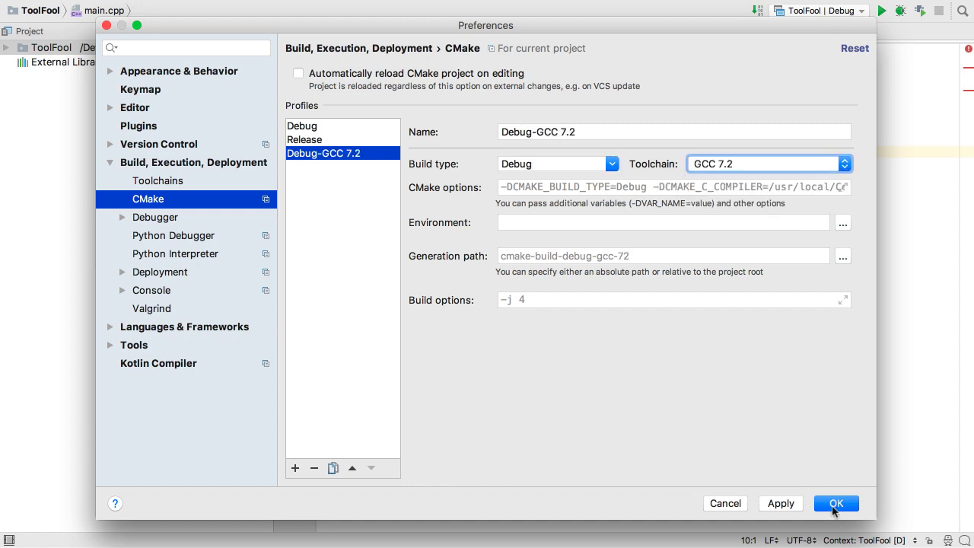
{"action": "left_click", "coordinate": [836, 503]}
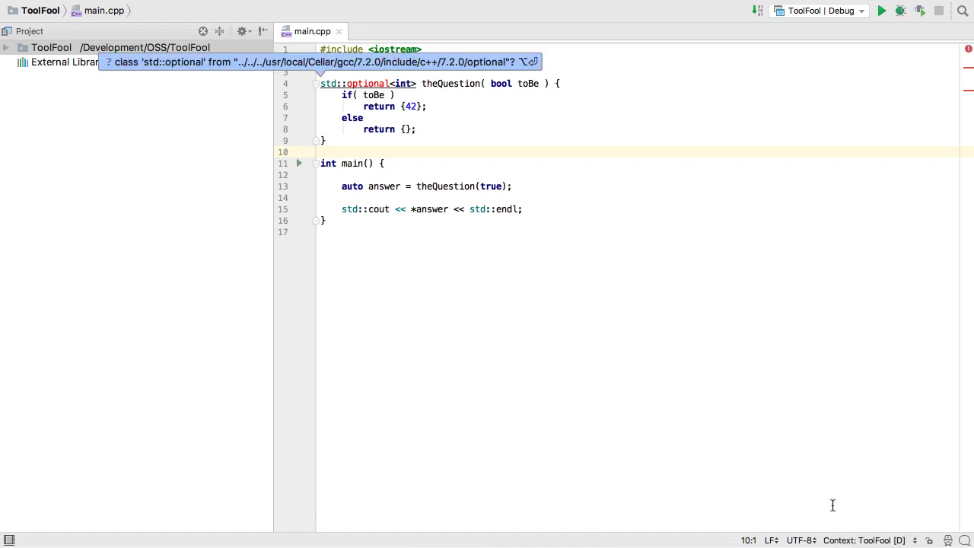
Accept the std::optional include fix and select the Debug-GCC 7.2 build profile
{"action": "left_click", "coordinate": [819, 9]}
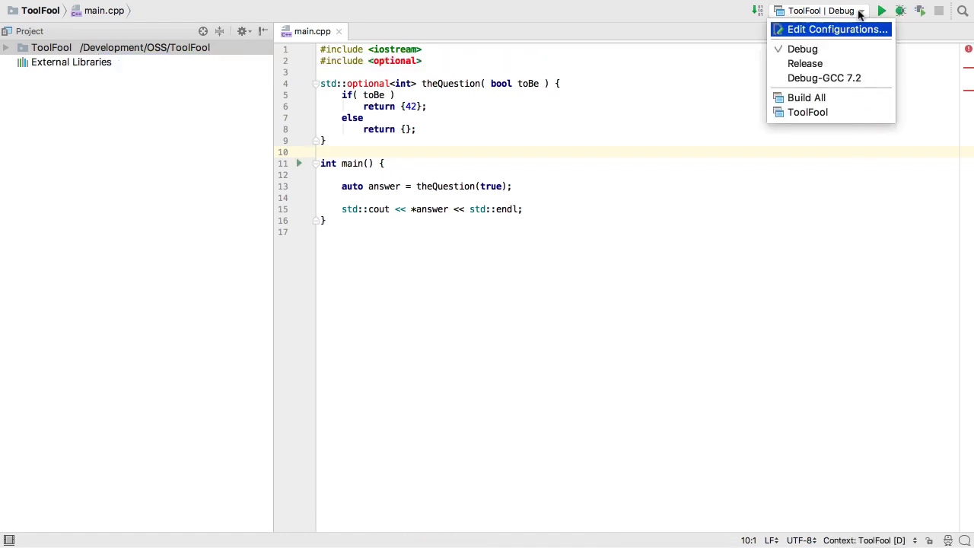
{"action": "mouse_move", "coordinate": [802, 49]}
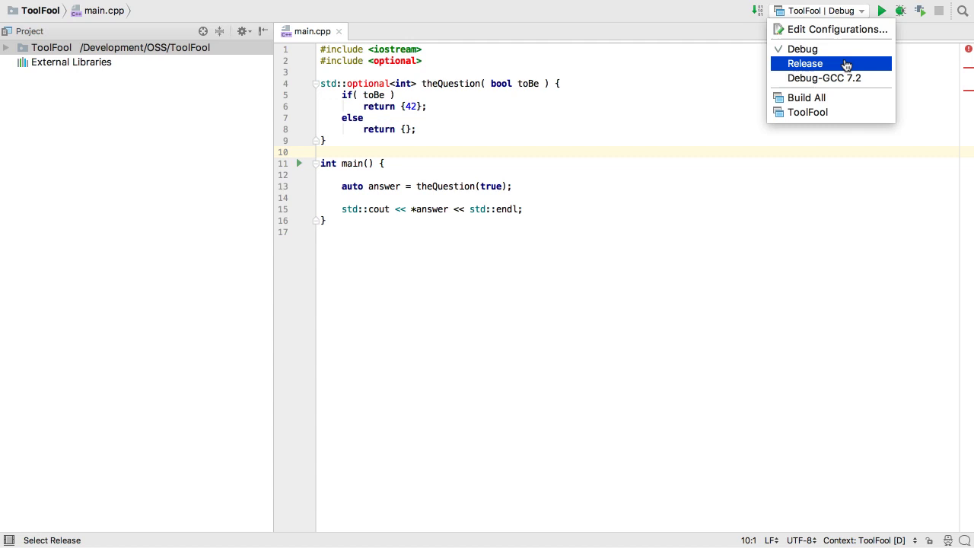
{"action": "mouse_move", "coordinate": [824, 78]}
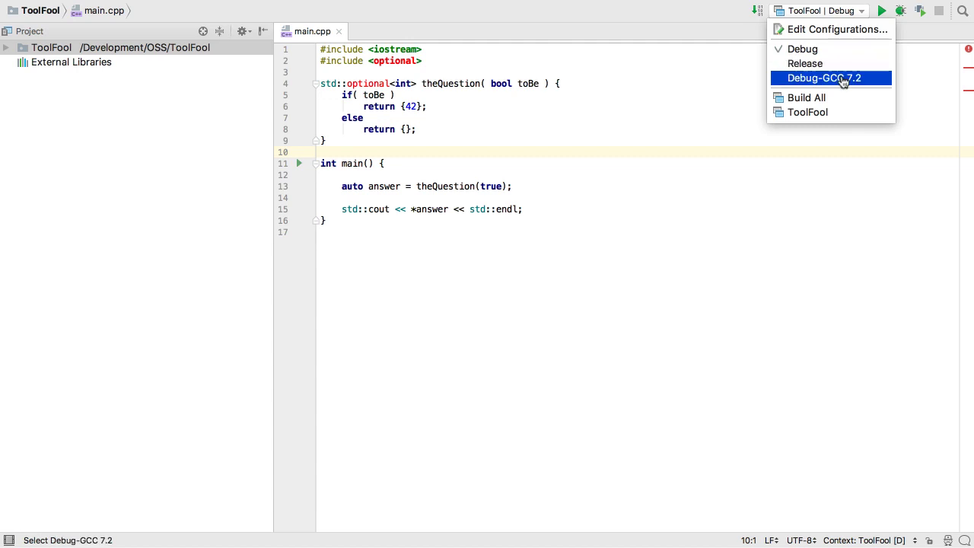
{"action": "left_click", "coordinate": [822, 78]}
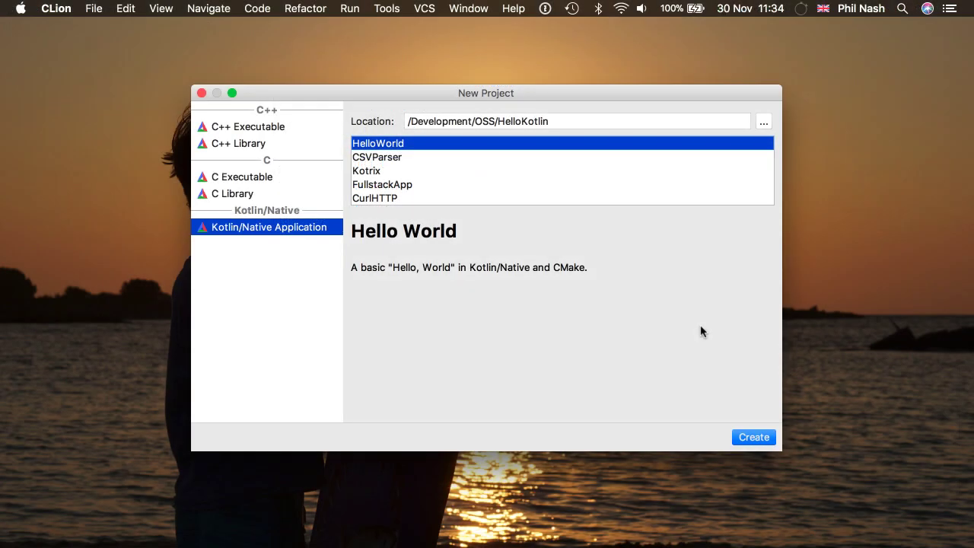
{"action": "mouse_move", "coordinate": [651, 285]}
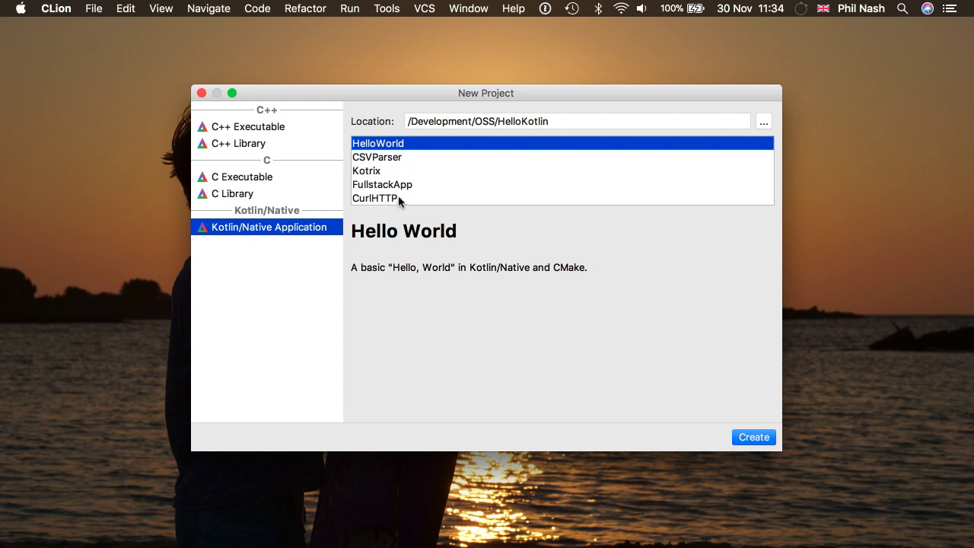
Create the HelloKotlin project from the CSVParser template and scroll through CsvParser.kt
{"action": "left_click", "coordinate": [377, 156]}
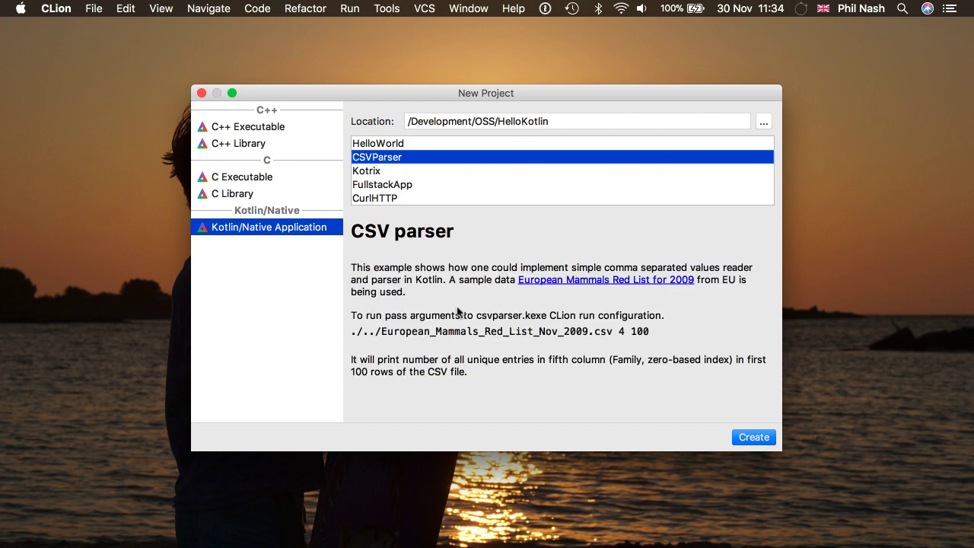
{"action": "left_click", "coordinate": [752, 436]}
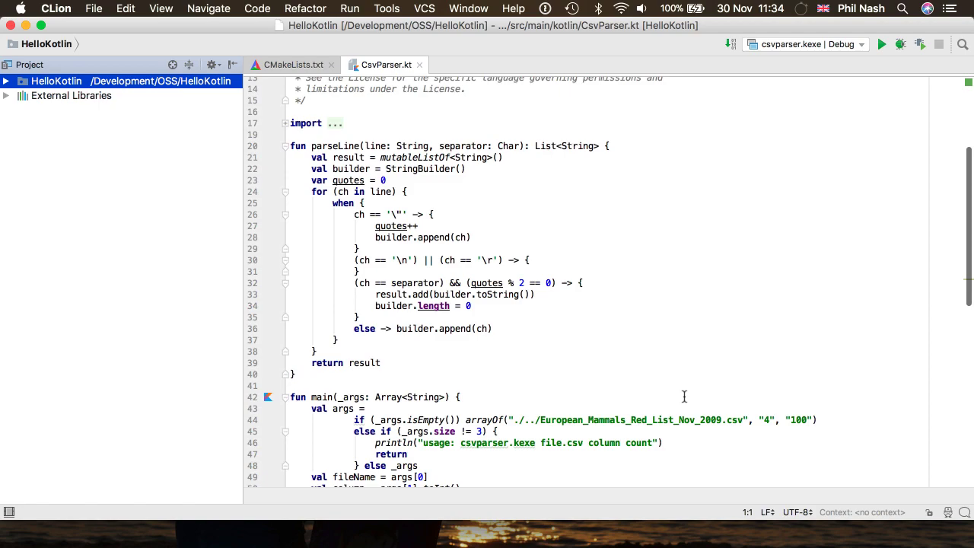
{"action": "scroll", "scroll_direction": "down", "scroll_amount": 3}
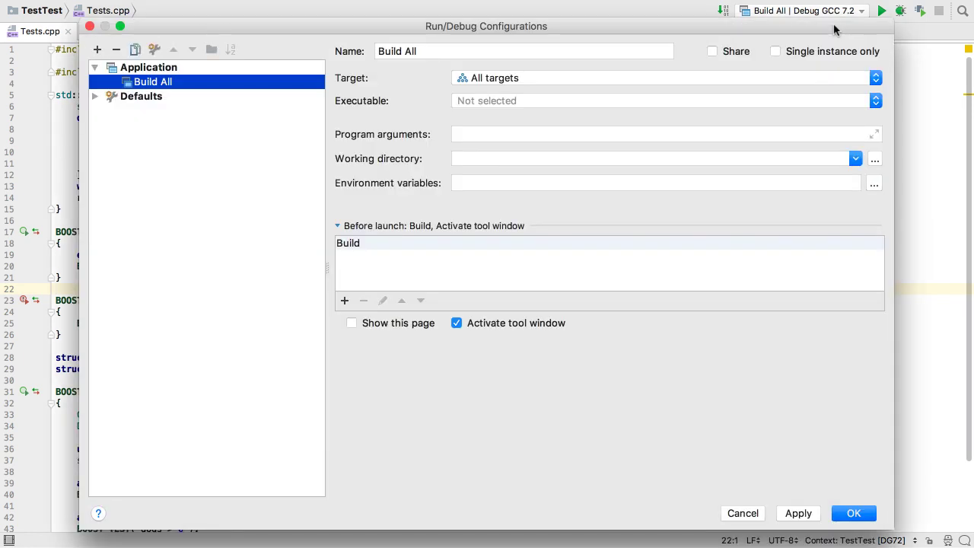
Add a Boost.Test run configuration from the + menu and confirm the new Unnamed configuration
{"action": "left_click", "coordinate": [97, 49]}
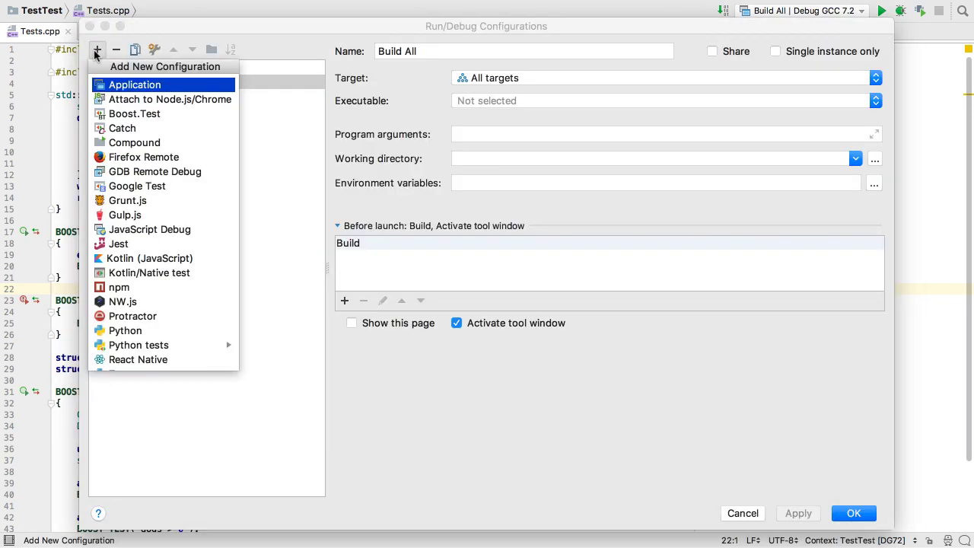
{"action": "left_click", "coordinate": [134, 113]}
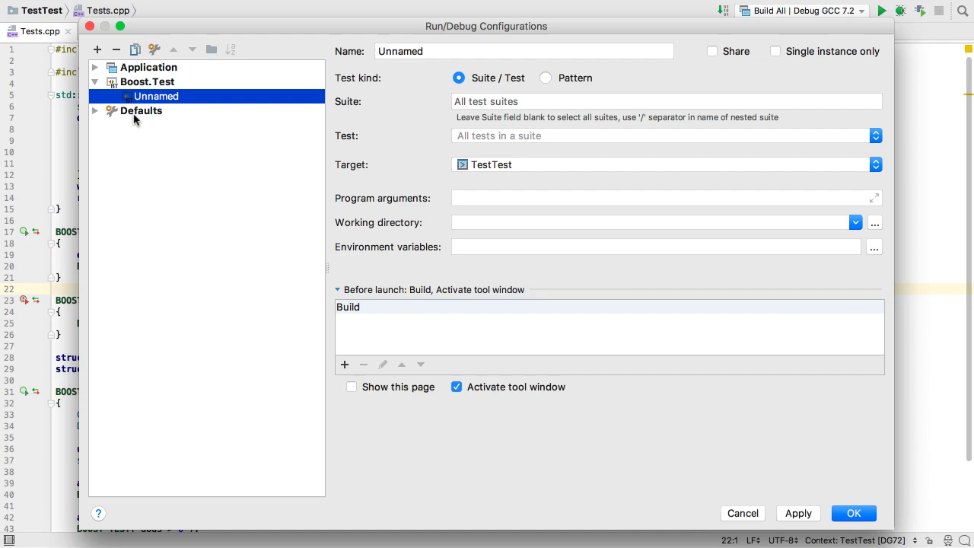
{"action": "left_click", "coordinate": [852, 513]}
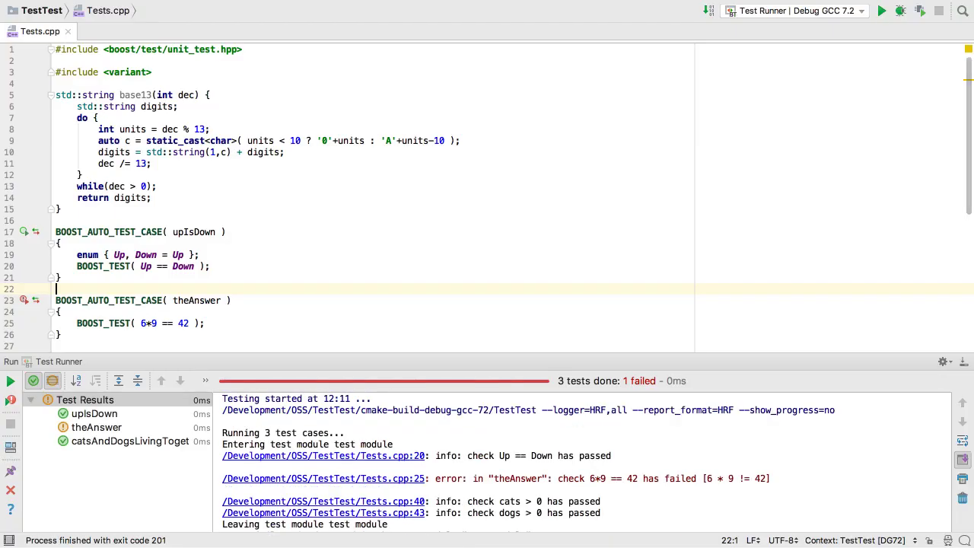
Select theAnswer in the test results to show its 6*9 == 42 failure message
{"action": "left_click", "coordinate": [96, 426]}
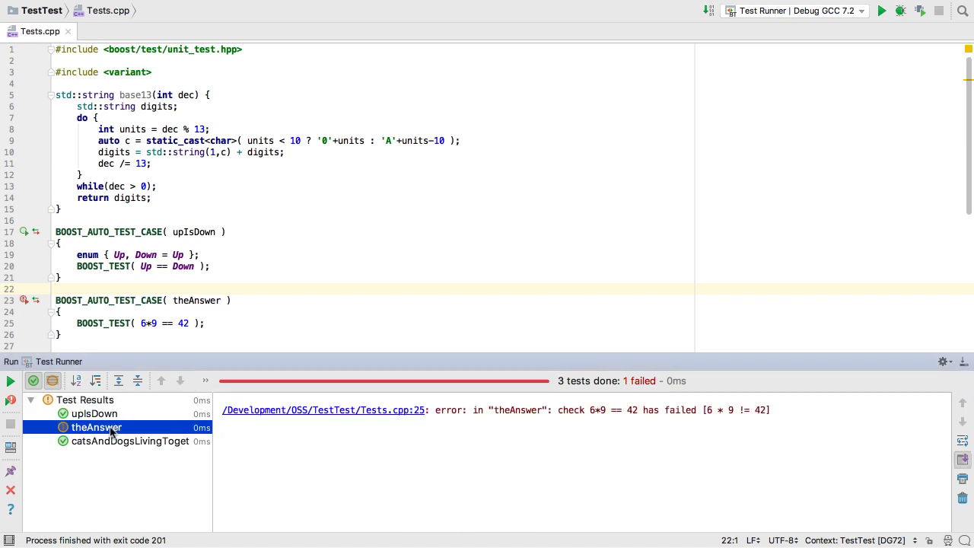